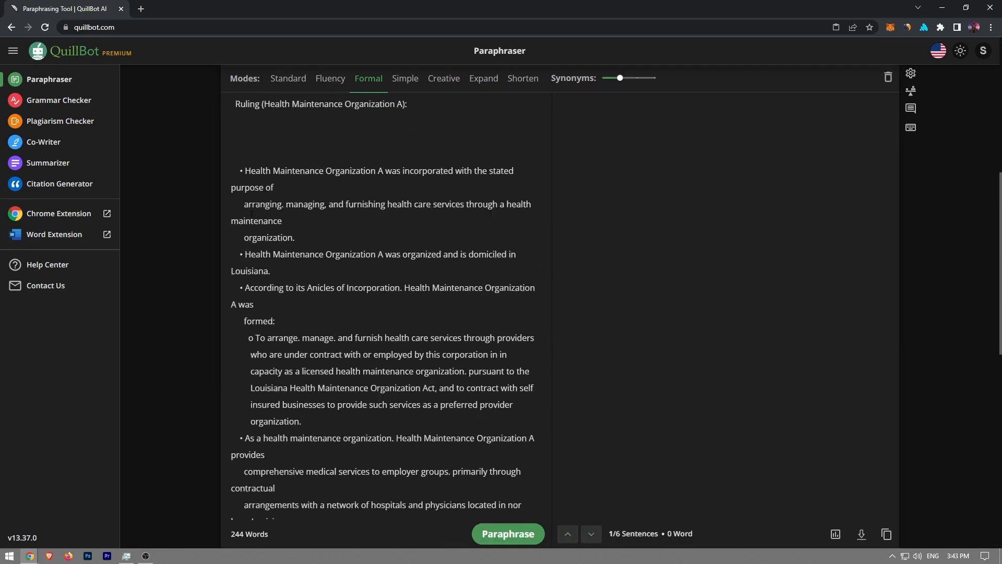
- Paraphrase the pasted 244-word Private Letter Ruling in Formal mode, producing a 236-word version
scroll("down", 3)
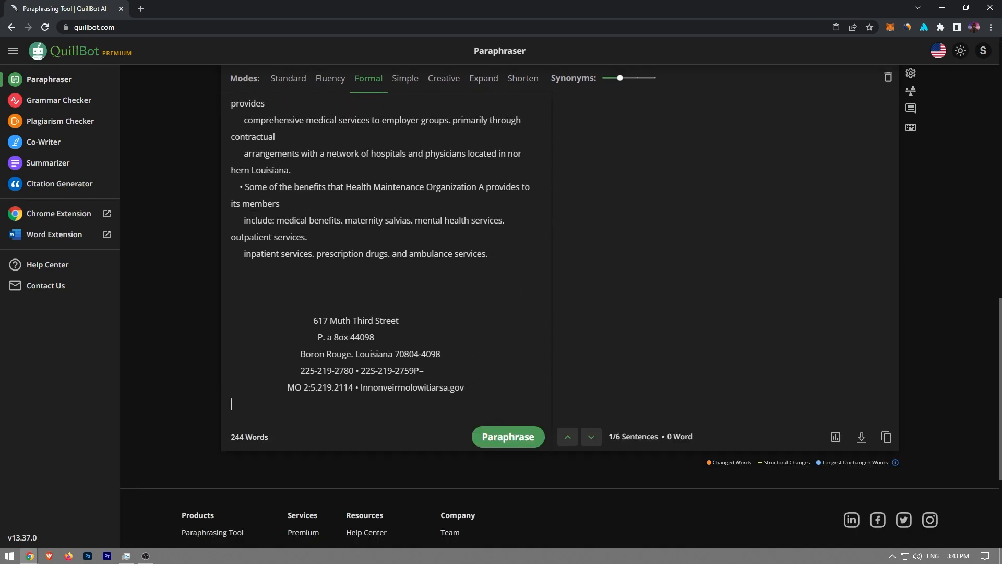
left_click(508, 436)
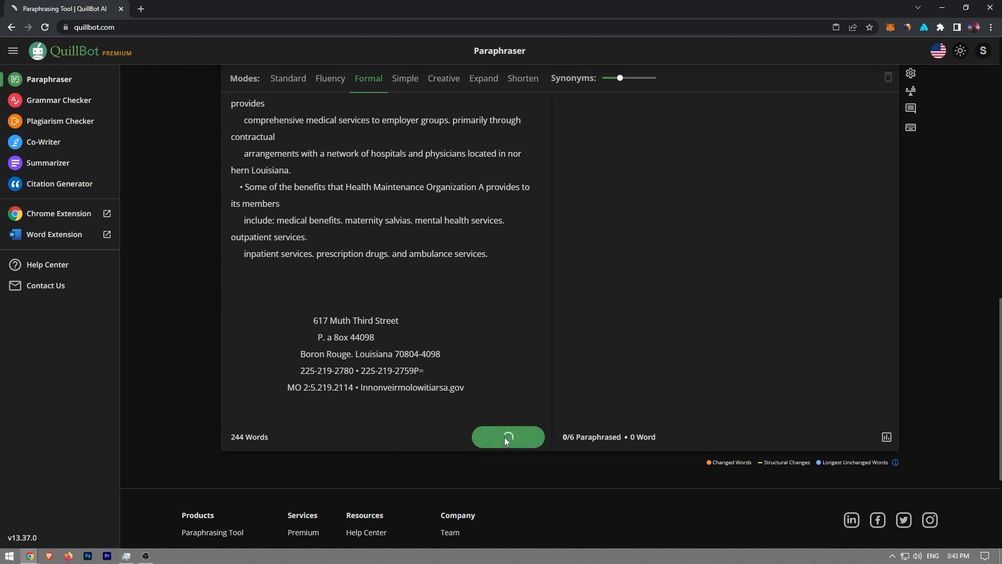
left_click(508, 436)
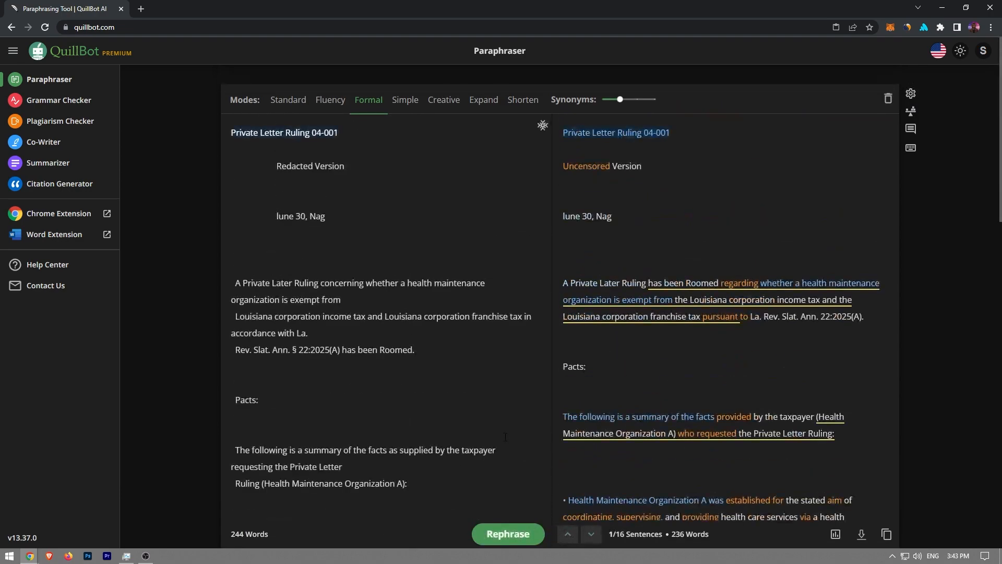
scroll("down", 3)
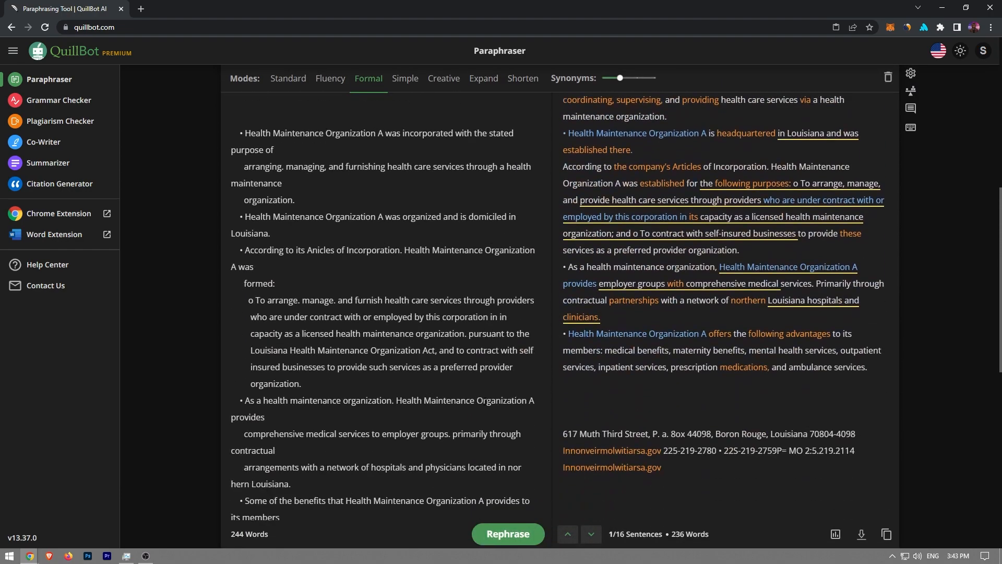
scroll("up", 3)
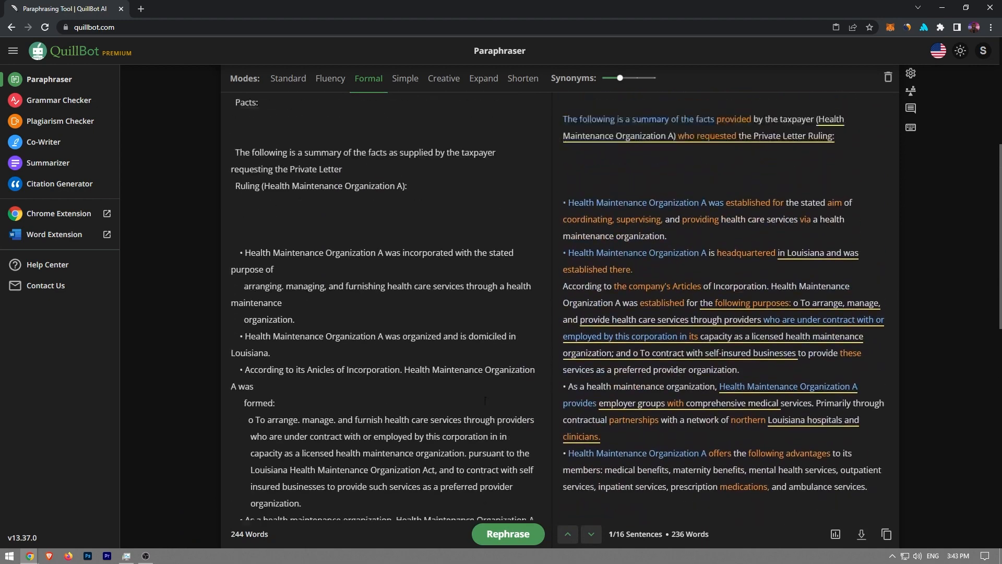
scroll("up", 3)
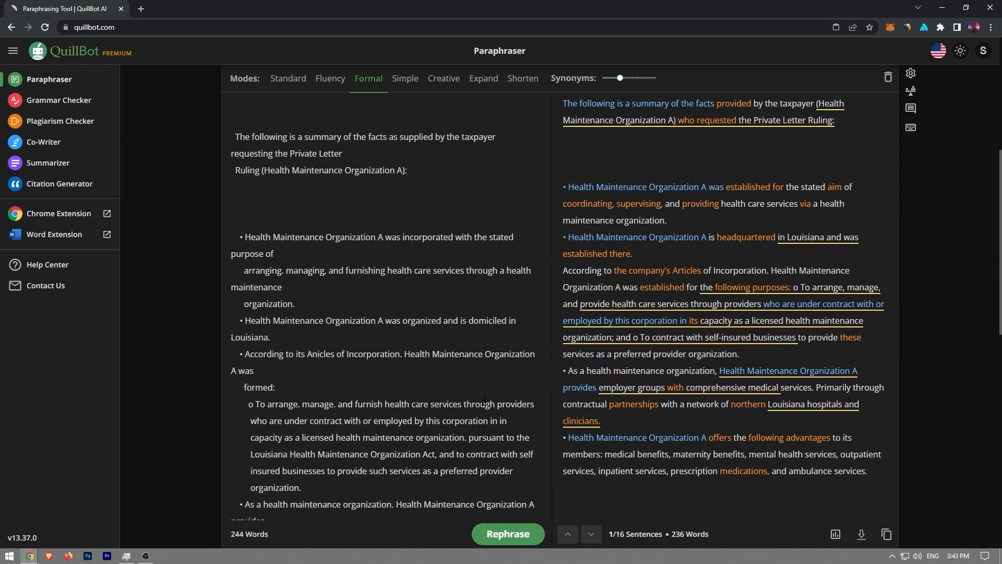